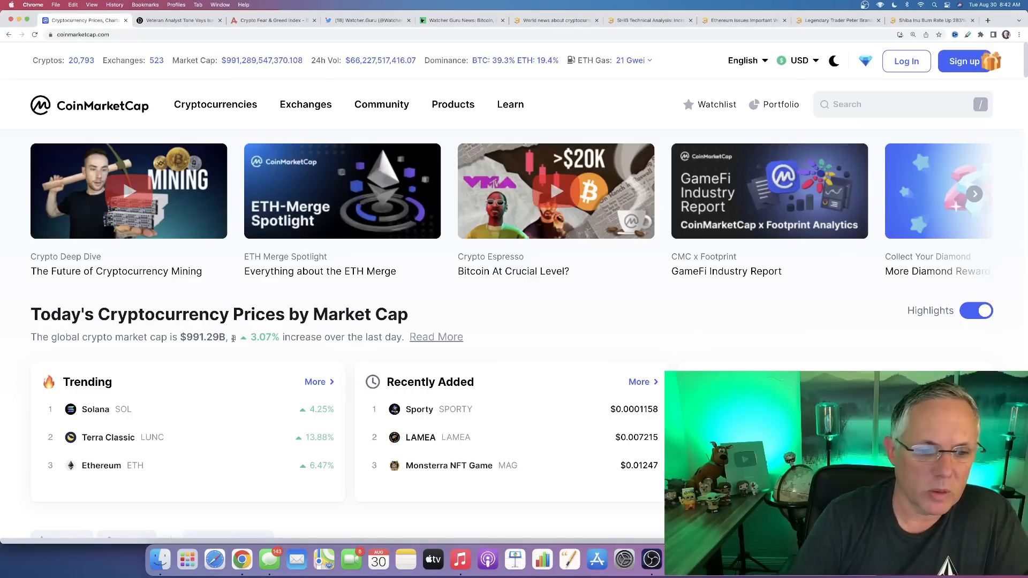
# Step: On CoinMarketCap, highlight the global market cap and daily increase while scrolling the page
pyautogui.moveTo(166, 336); pyautogui.dragTo(301, 337)
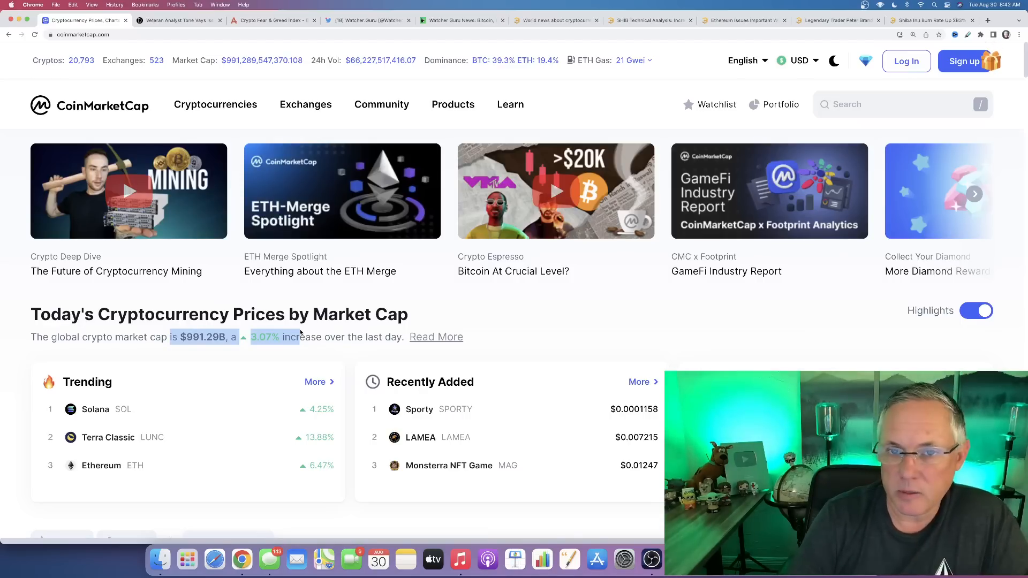
pyautogui.scroll(-3)
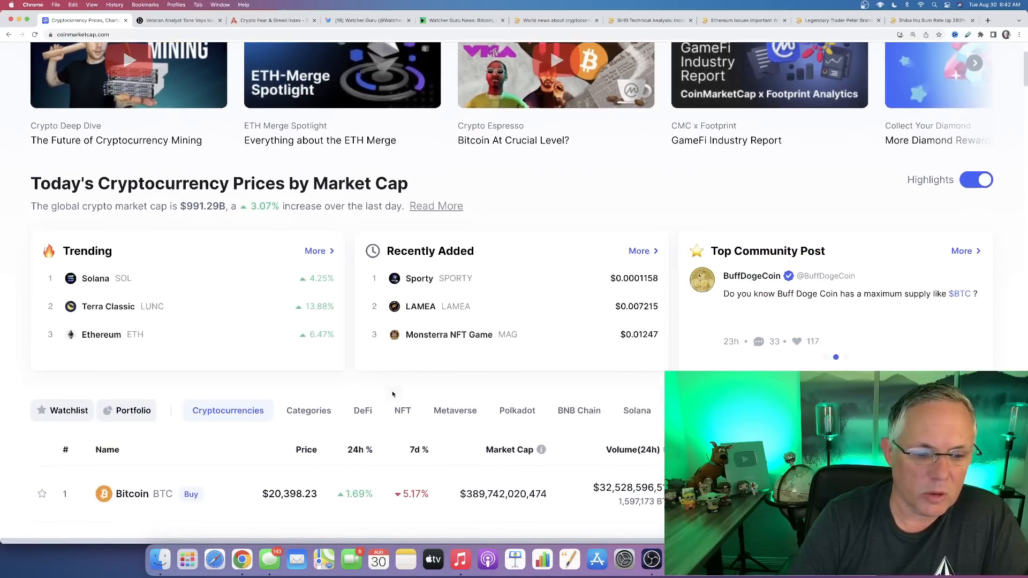
pyautogui.scroll(-3)
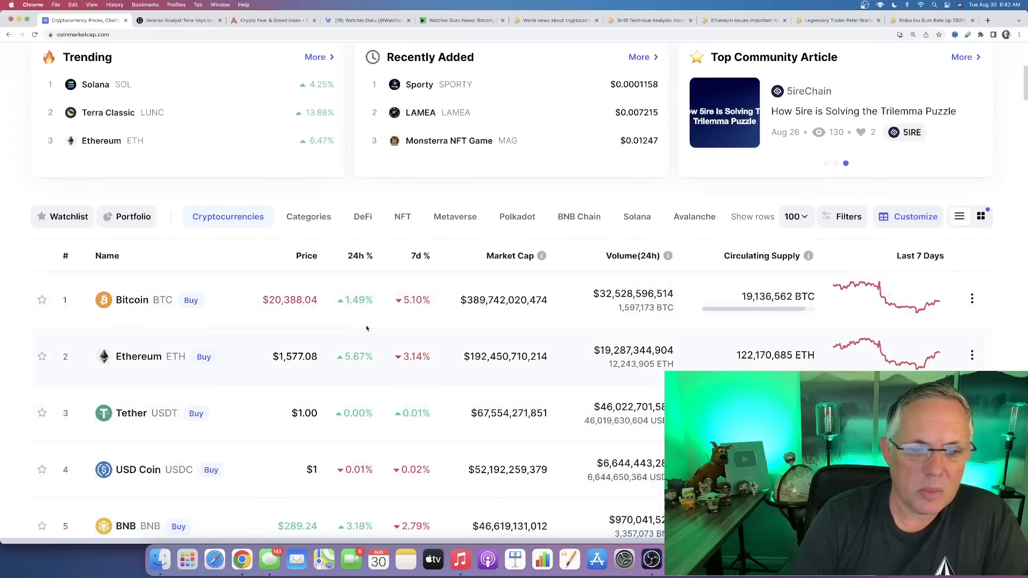
pyautogui.moveTo(193, 366)
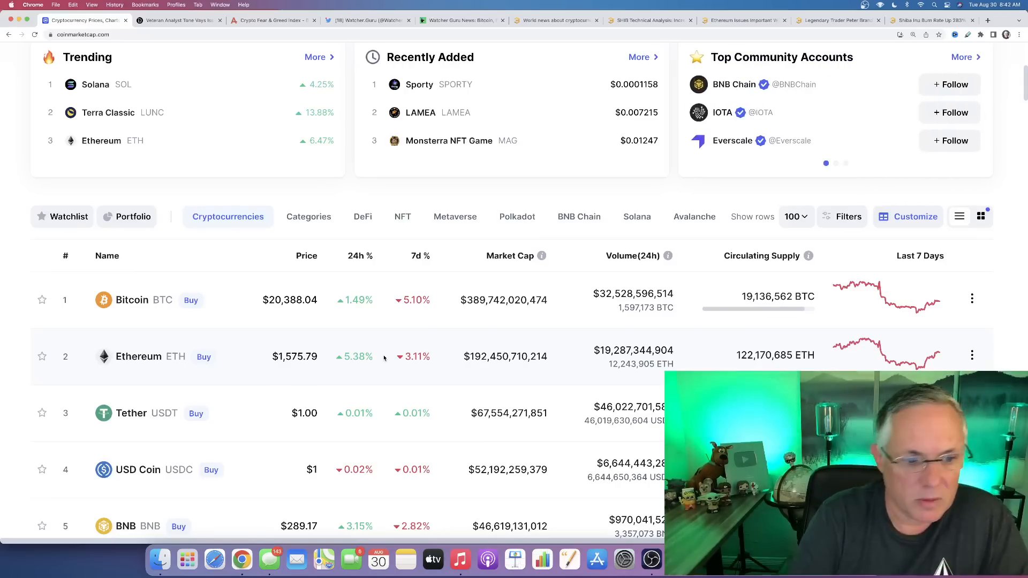
pyautogui.scroll(3)
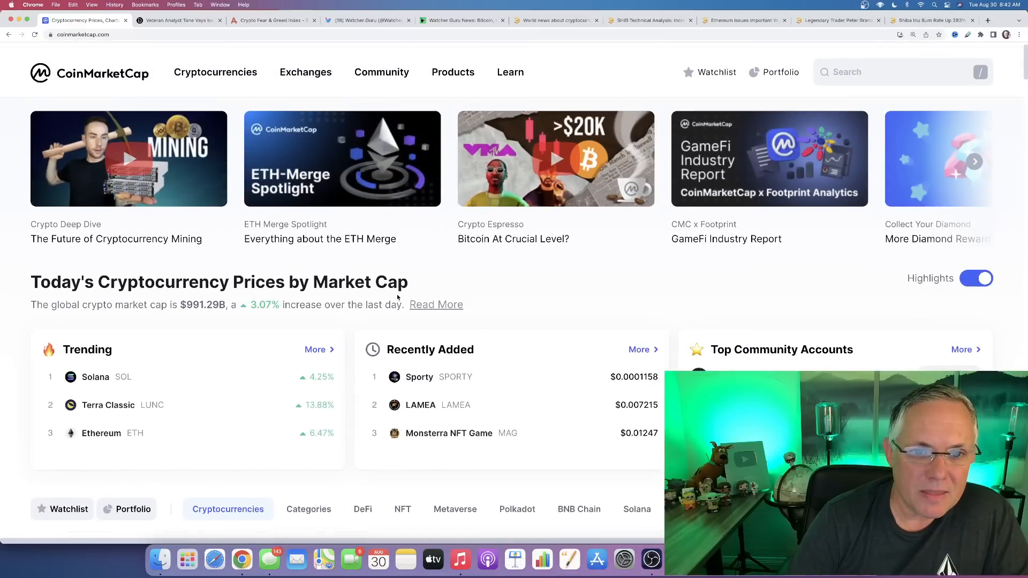
pyautogui.moveTo(178, 307); pyautogui.dragTo(296, 307)
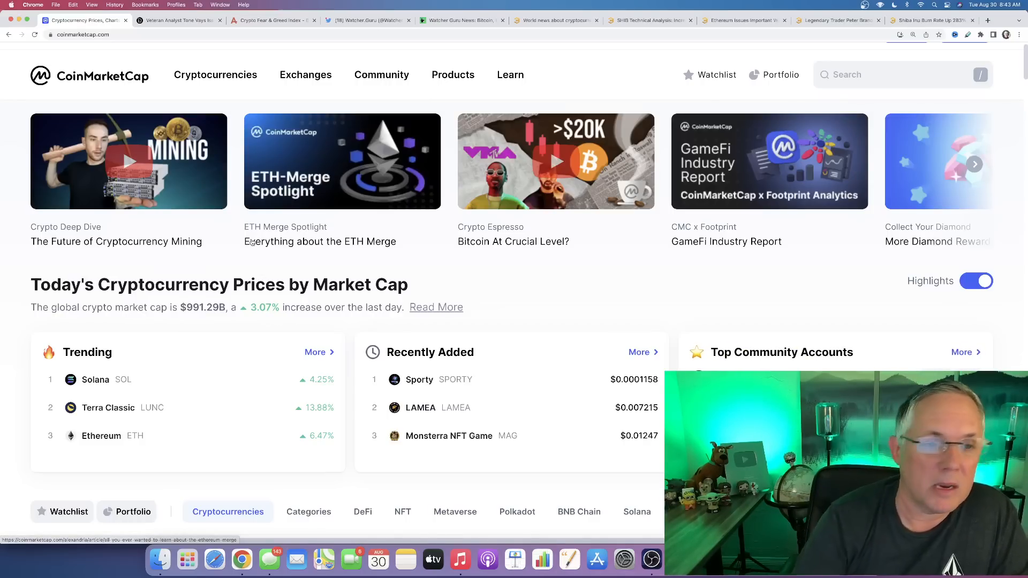
# Step: Read the Daily Hodl Tone Vays article, highlighting the opening sentence and weekly-chart quote
pyautogui.click(176, 20)
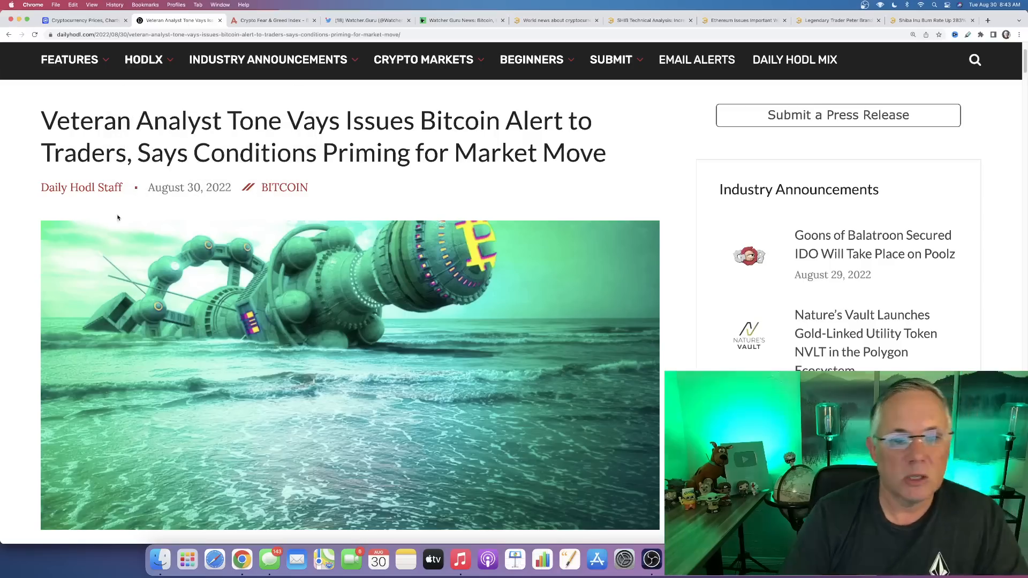
pyautogui.moveTo(41, 308)
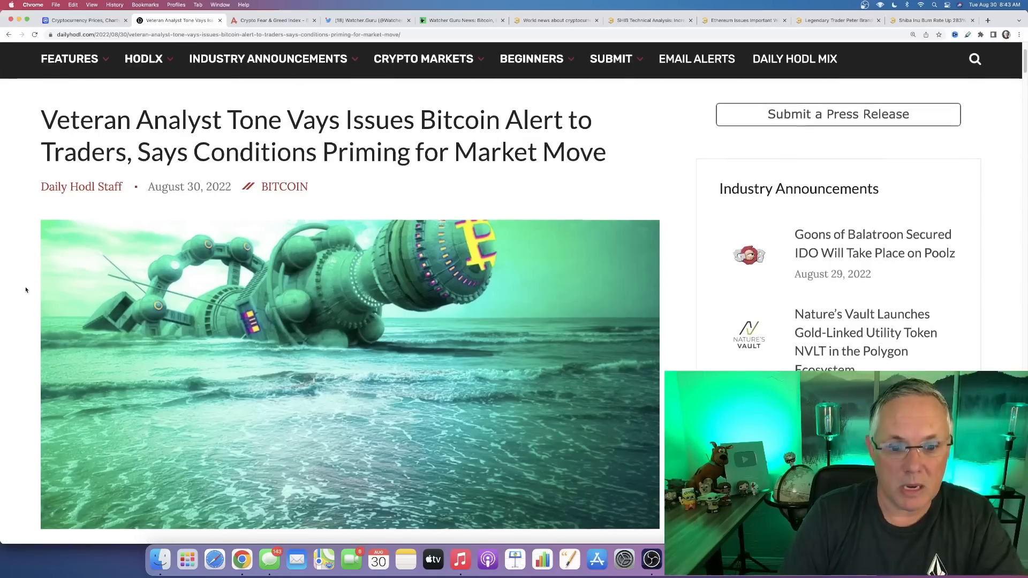
pyautogui.scroll(-3)
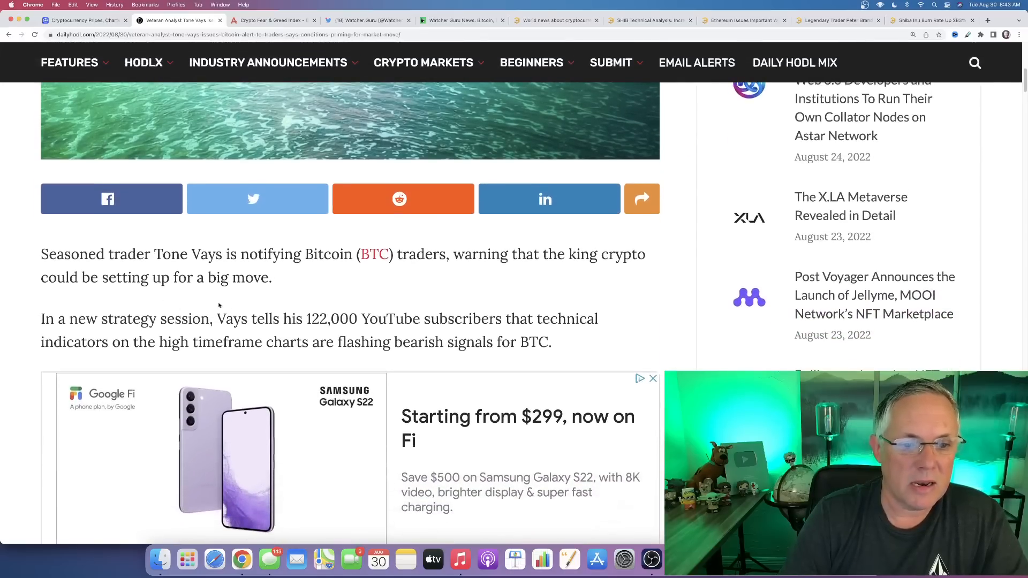
pyautogui.moveTo(152, 254); pyautogui.dragTo(341, 254)
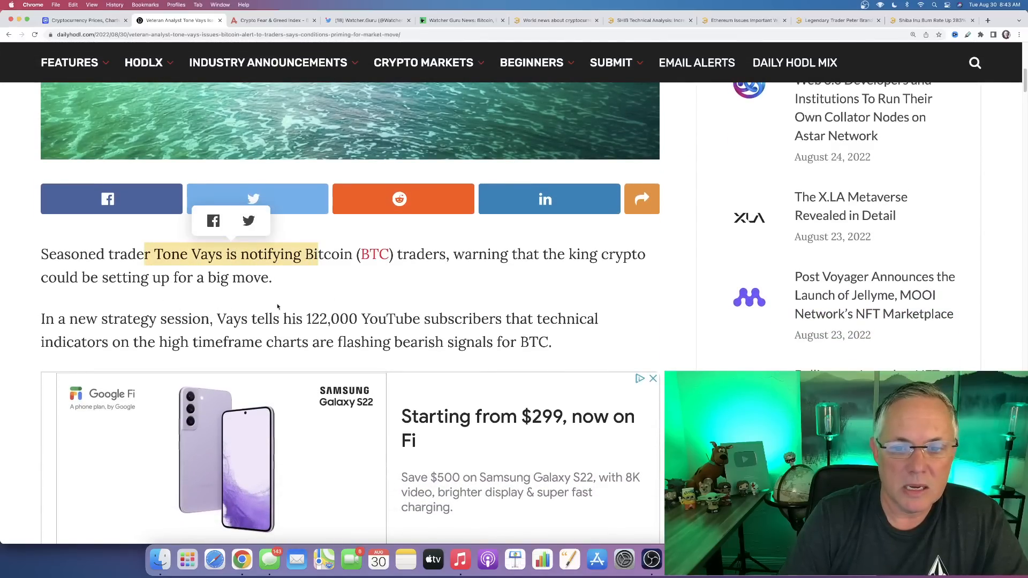
pyautogui.scroll(-3)
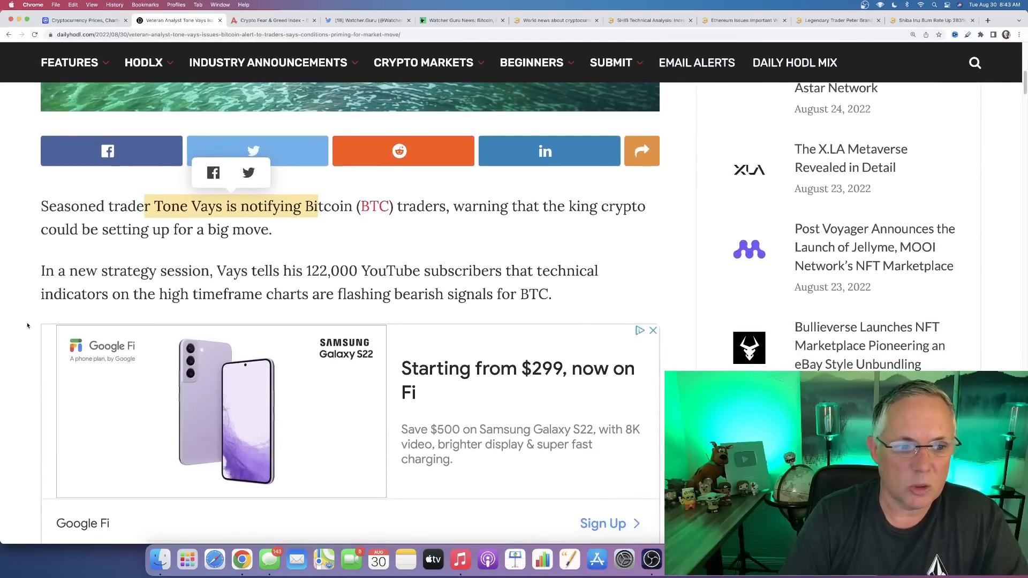
pyautogui.scroll(-3)
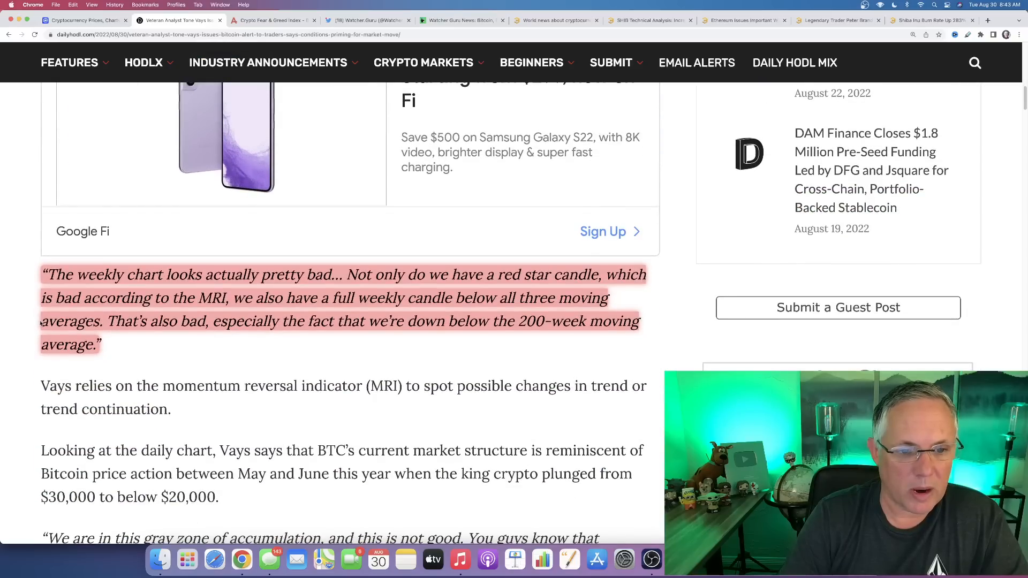
pyautogui.moveTo(79, 274); pyautogui.dragTo(249, 274)
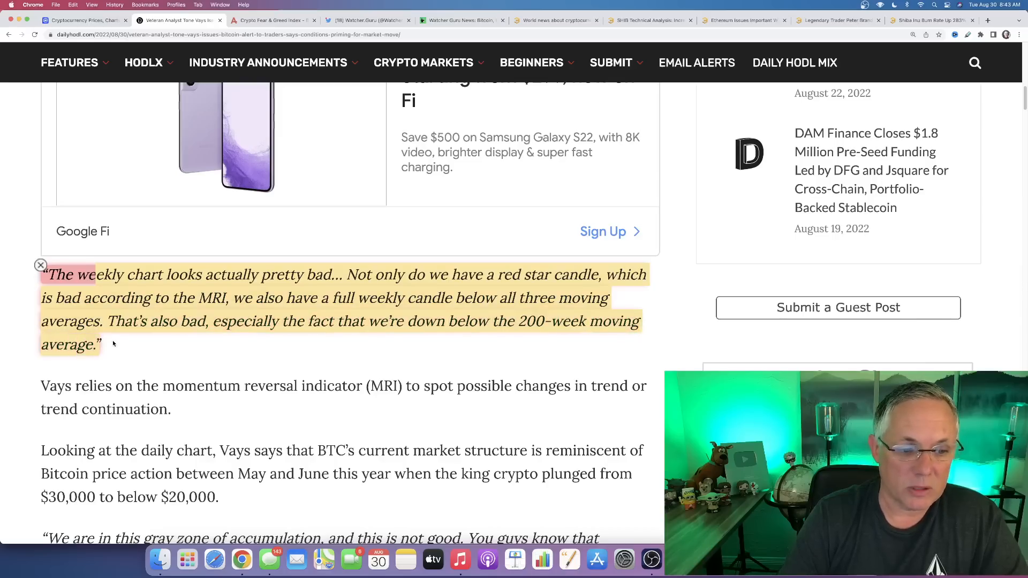
pyautogui.scroll(-3)
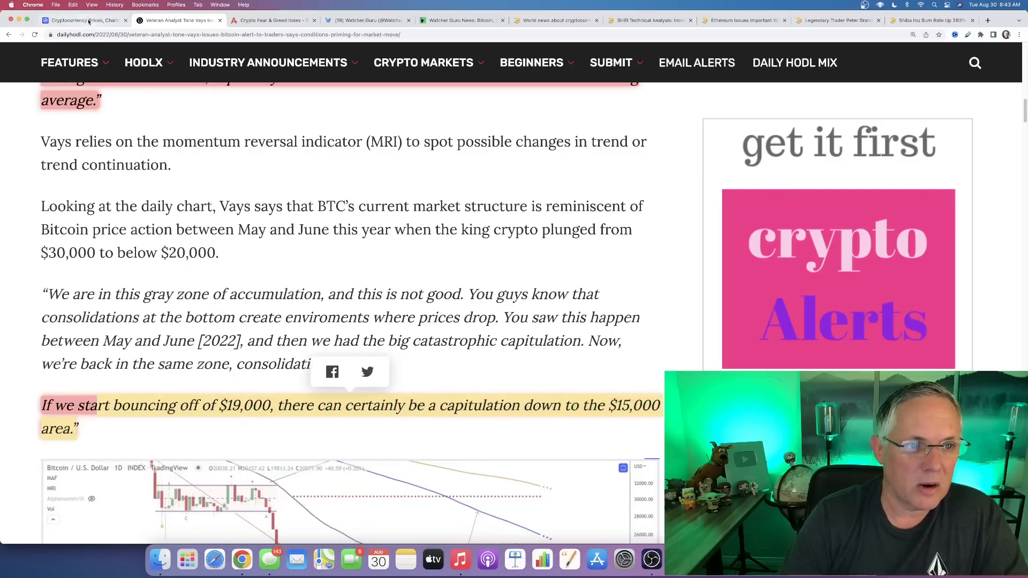
# Step: Check Bitcoin's $389.7B market cap on CoinMarketCap, then return to the Daily Hodl article
pyautogui.click(80, 20)
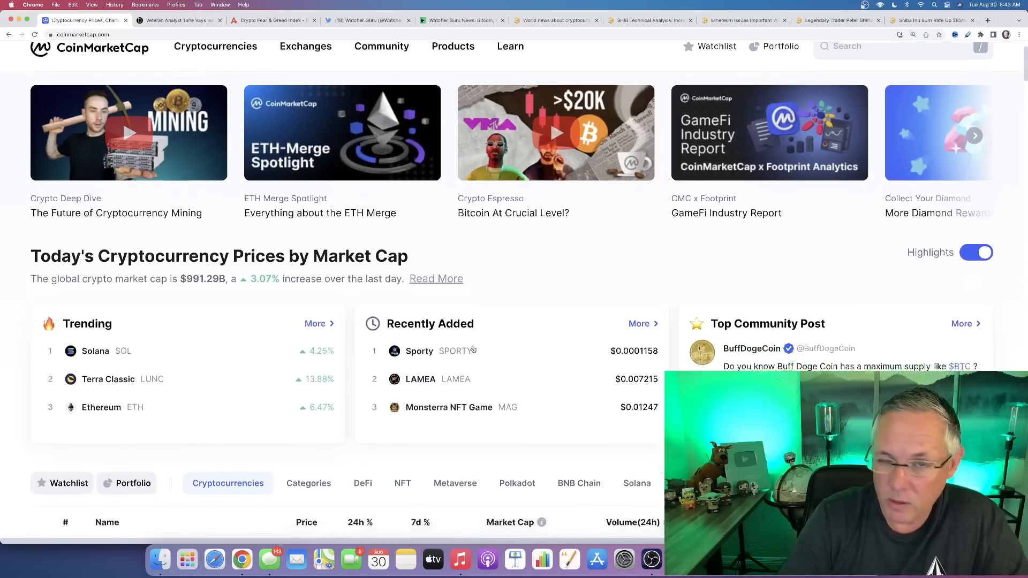
pyautogui.scroll(-3)
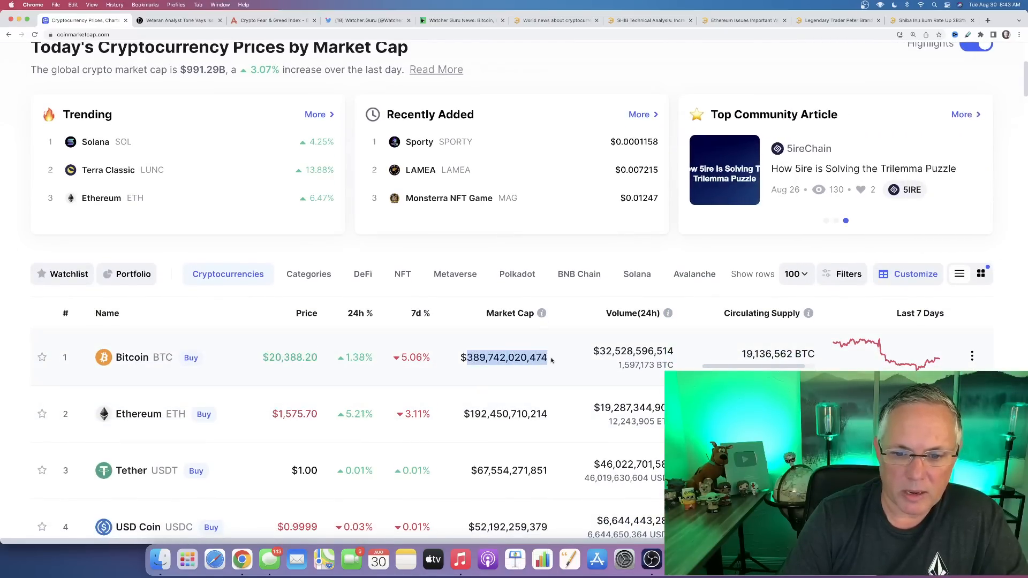
pyautogui.scroll(3)
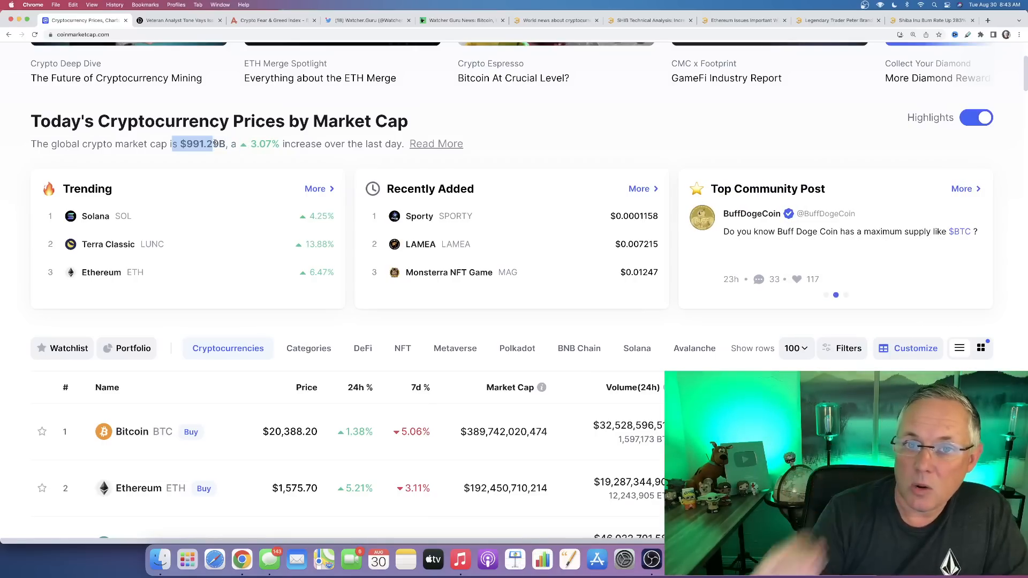
pyautogui.click(177, 20)
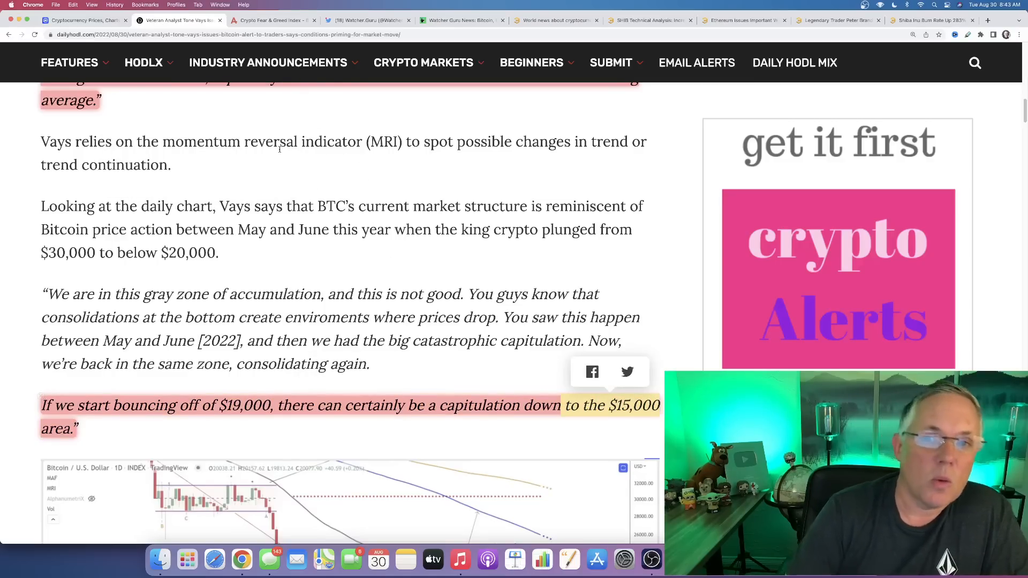
# Step: Revisit the CoinMarketCap prices page, then view the Fear & Greed Index reading 27 (Fear)
pyautogui.click(83, 20)
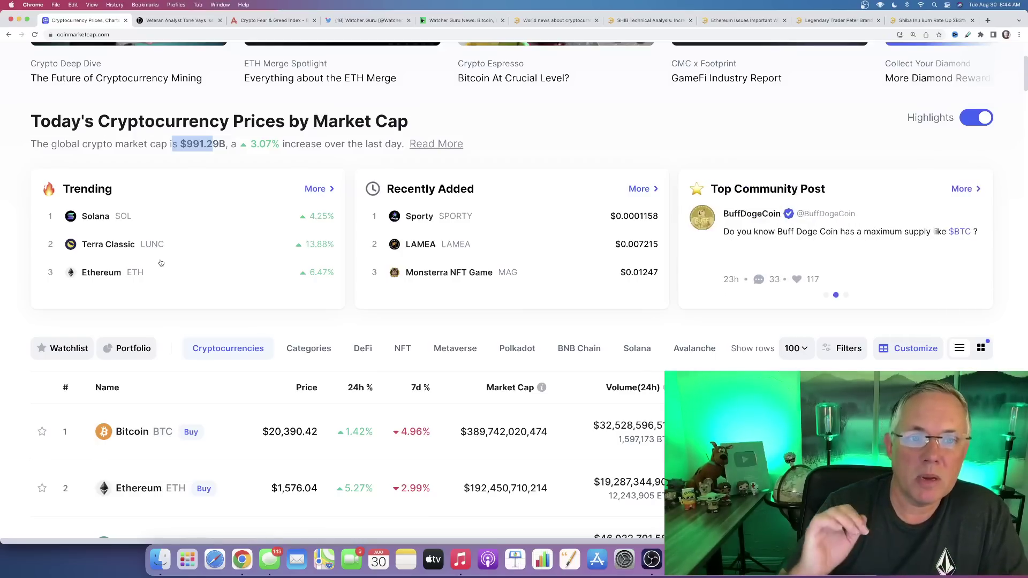
pyautogui.click(272, 20)
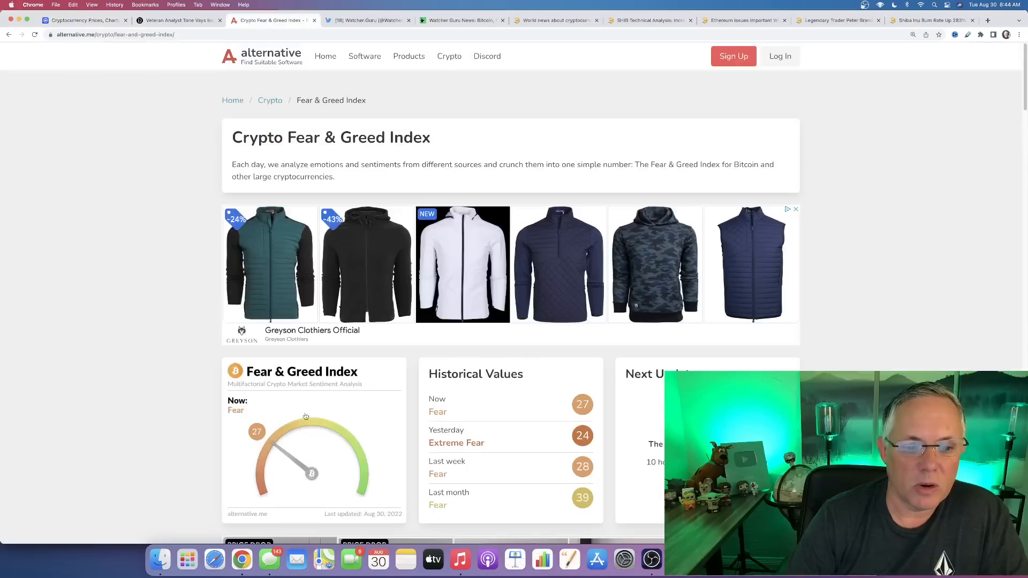
pyautogui.moveTo(268, 452)
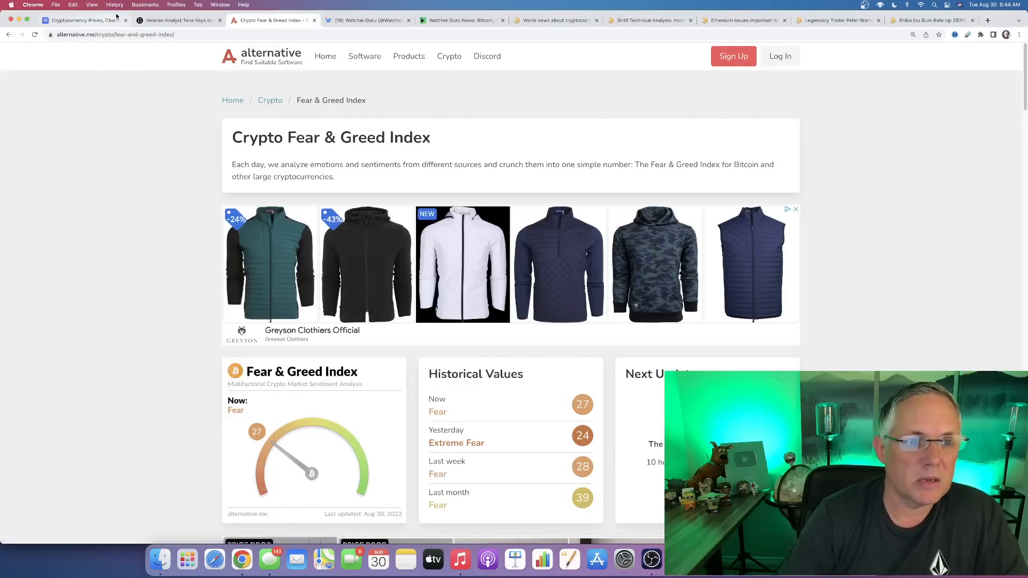
# Step: Return to CoinMarketCap's prices page after reviewing Fear & Greed history (24, 28, 39)
pyautogui.click(83, 20)
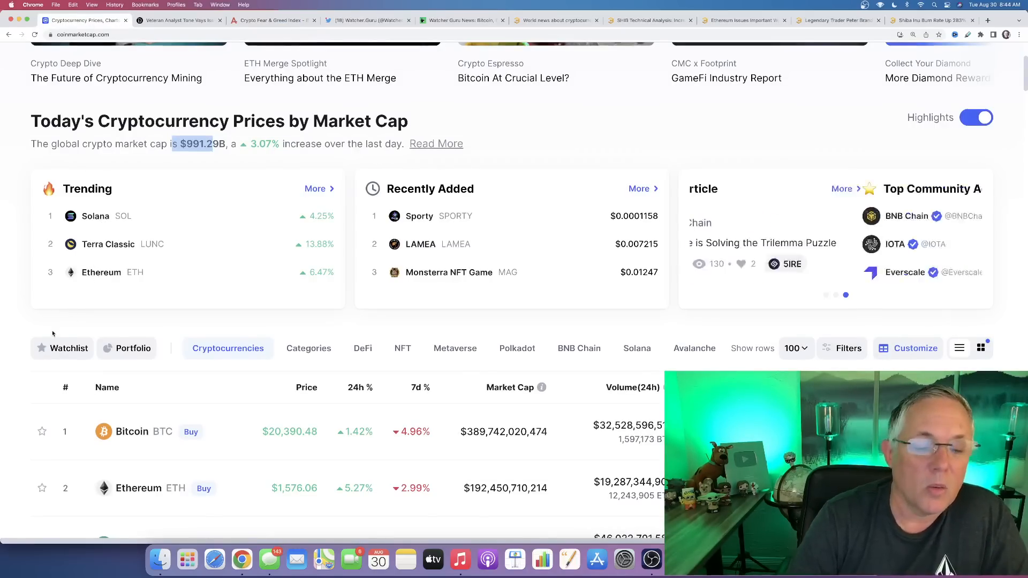
# Step: Scroll the price table down to Shiba Inu at rank 14, around $0.00001251
pyautogui.scroll(-3)
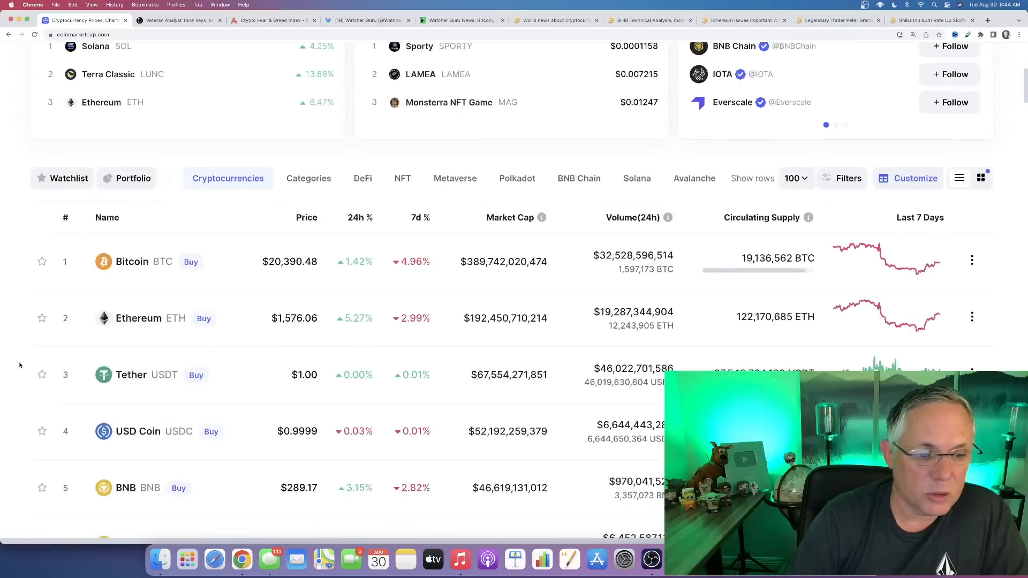
pyautogui.scroll(-3)
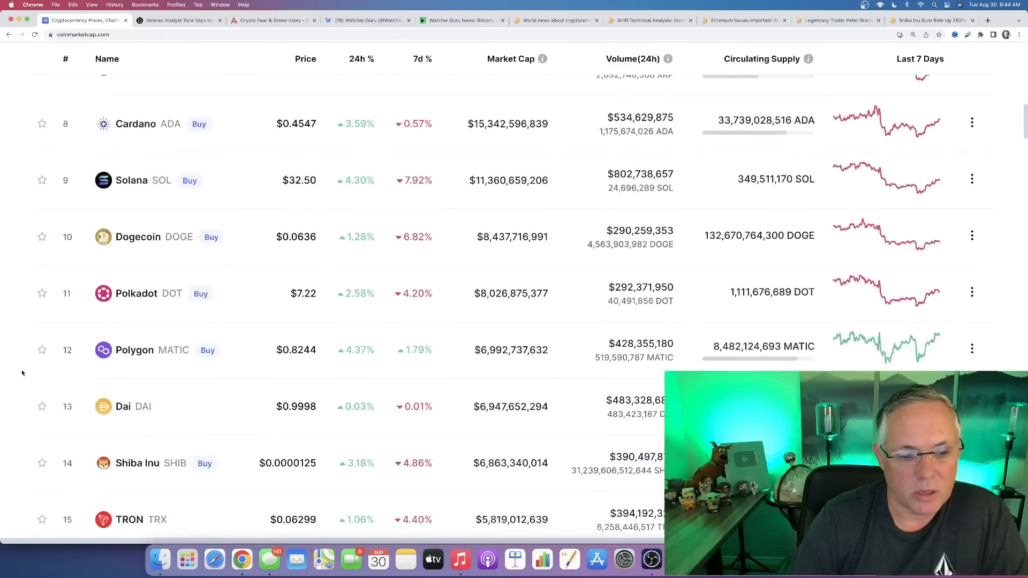
pyautogui.scroll(-3)
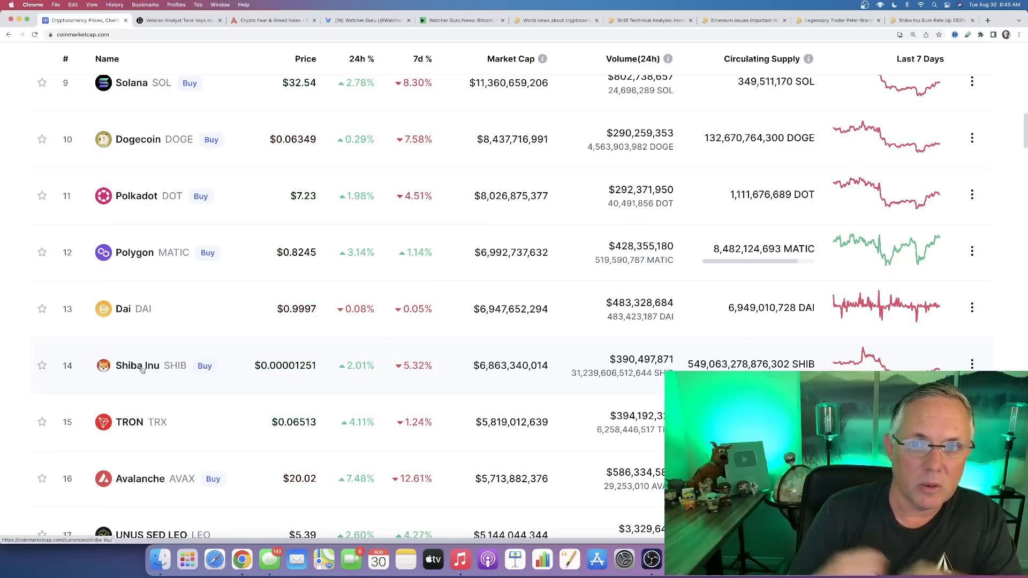
# Step: Review Shiba Inu's $0.00001252 page and 7-day chart, then reopen the Daily Hodl article
pyautogui.click(137, 366)
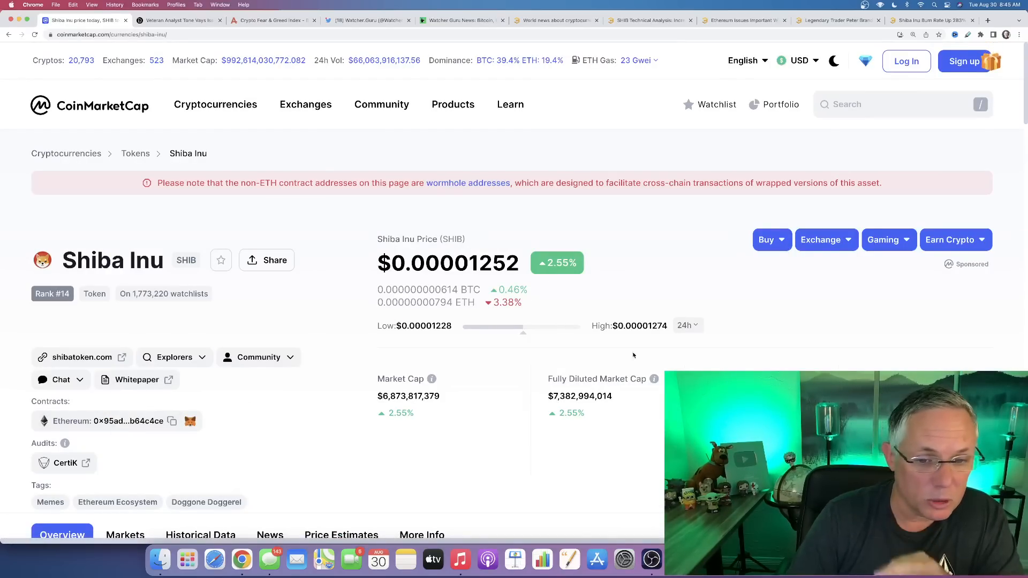
pyautogui.scroll(-3)
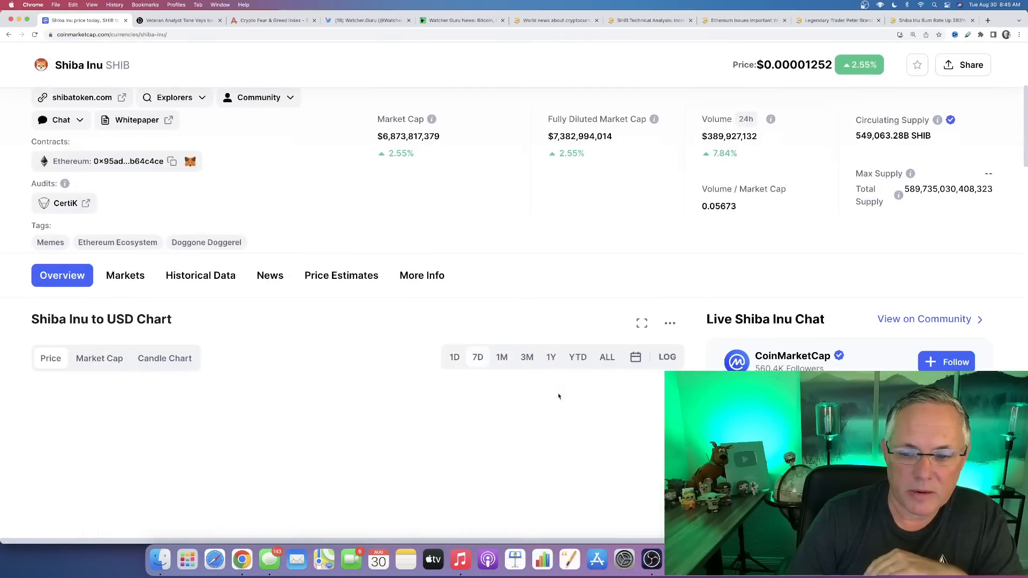
pyautogui.scroll(-3)
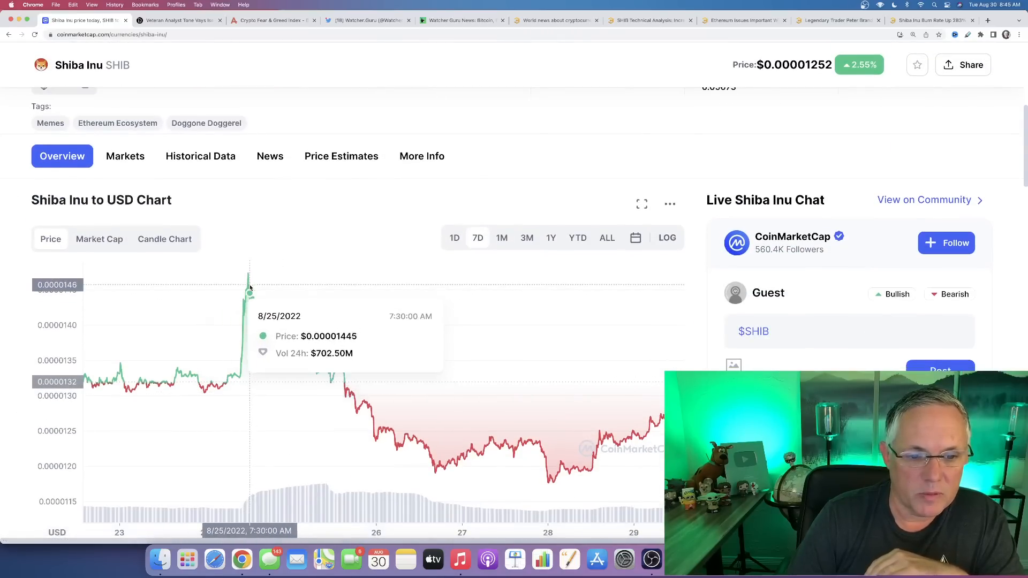
pyautogui.moveTo(361, 417)
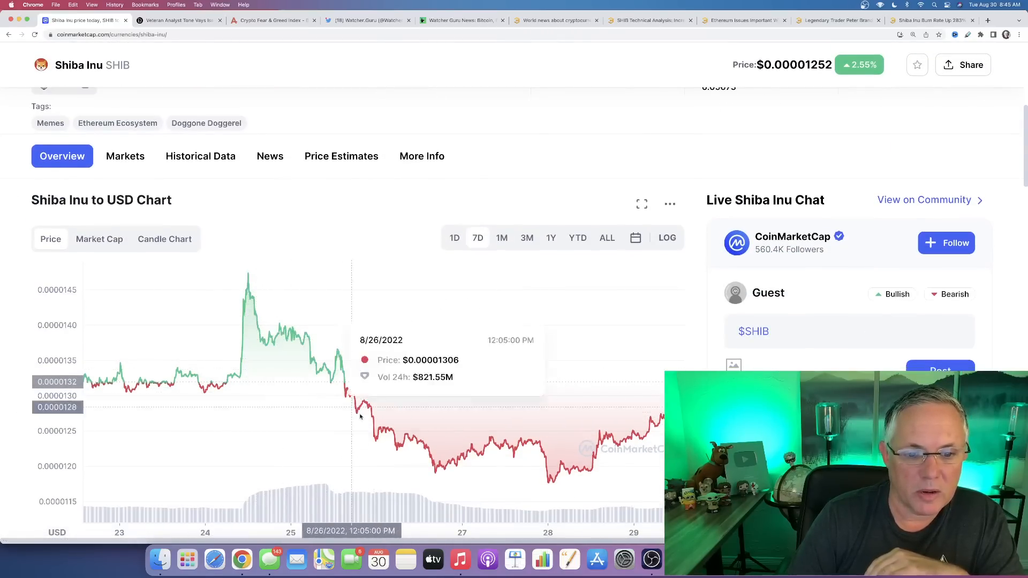
pyautogui.moveTo(335, 393)
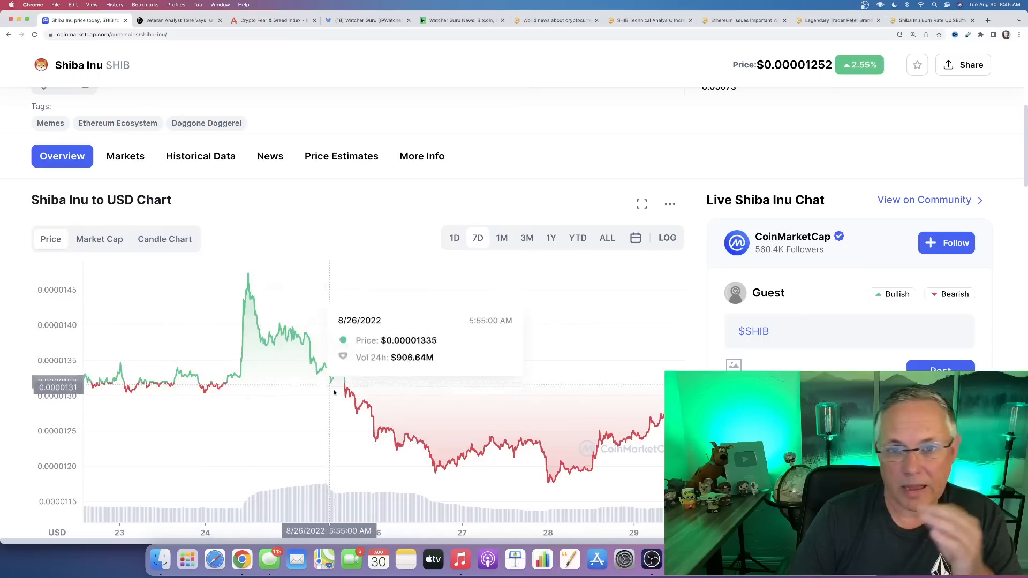
pyautogui.moveTo(361, 395)
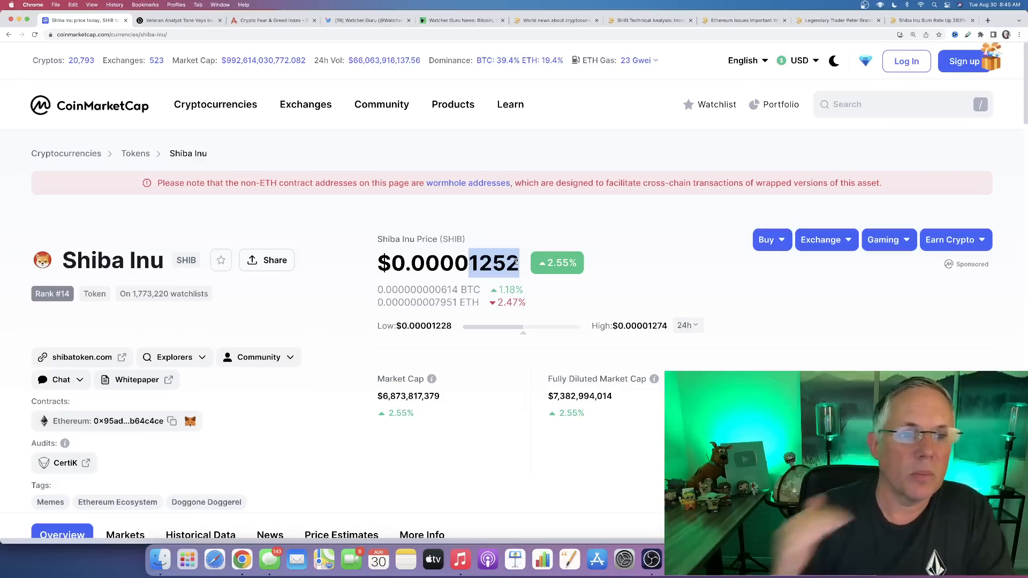
pyautogui.click(177, 20)
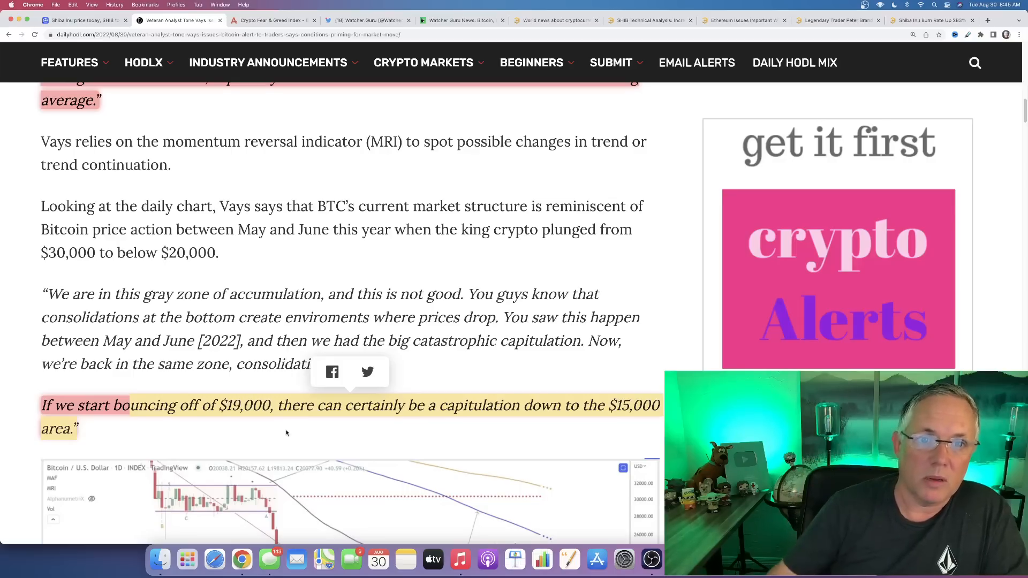
# Step: Switch to CoinMarketCap and load its homepage showing a $992.61B global cap, up 2.62%
pyautogui.click(86, 21)
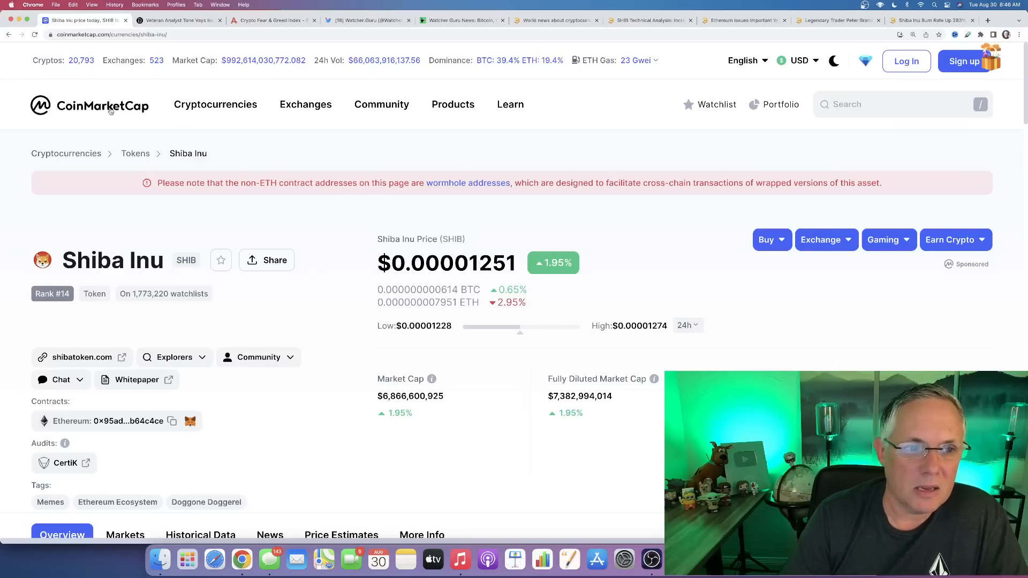
pyautogui.click(89, 105)
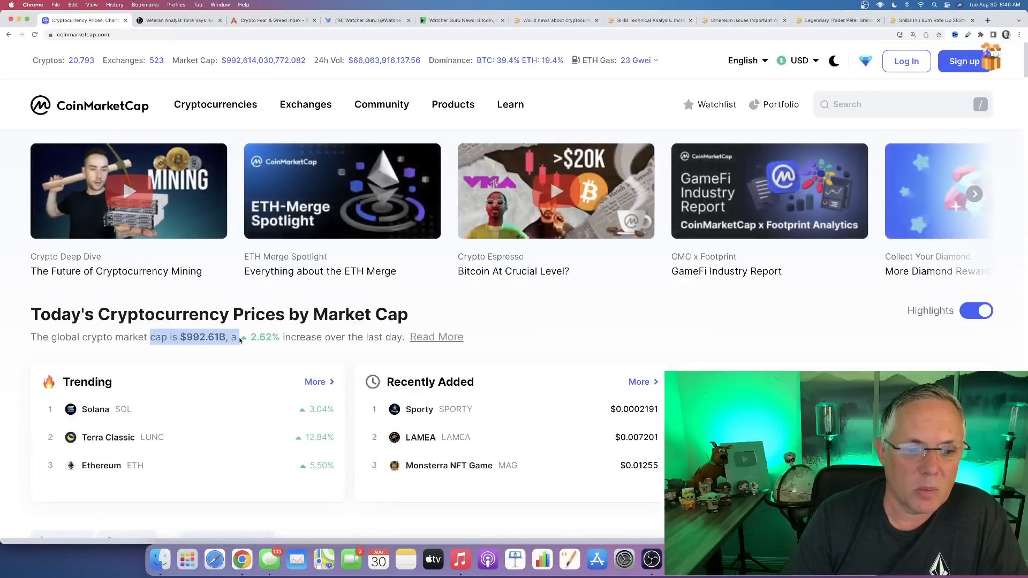